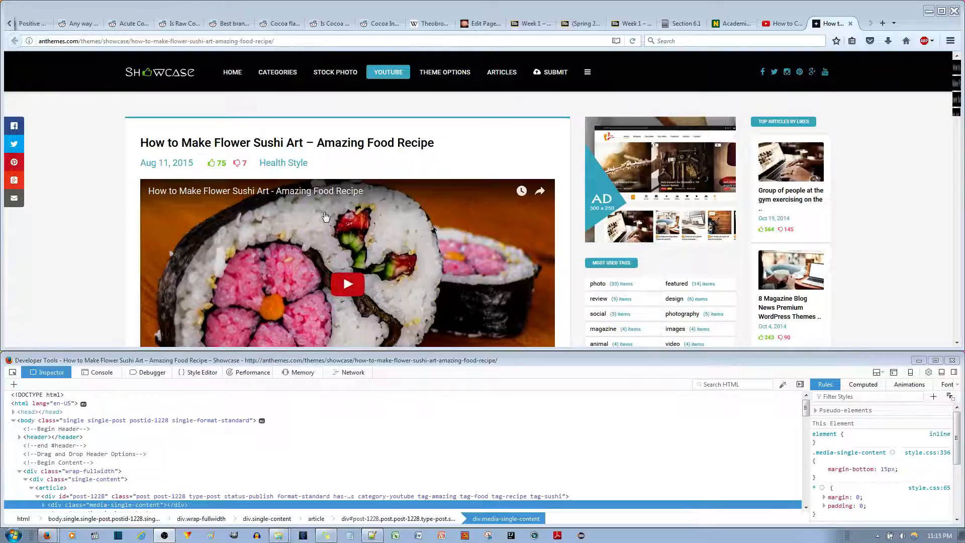
{"action": "mouse_move", "coordinate": [348, 318]}
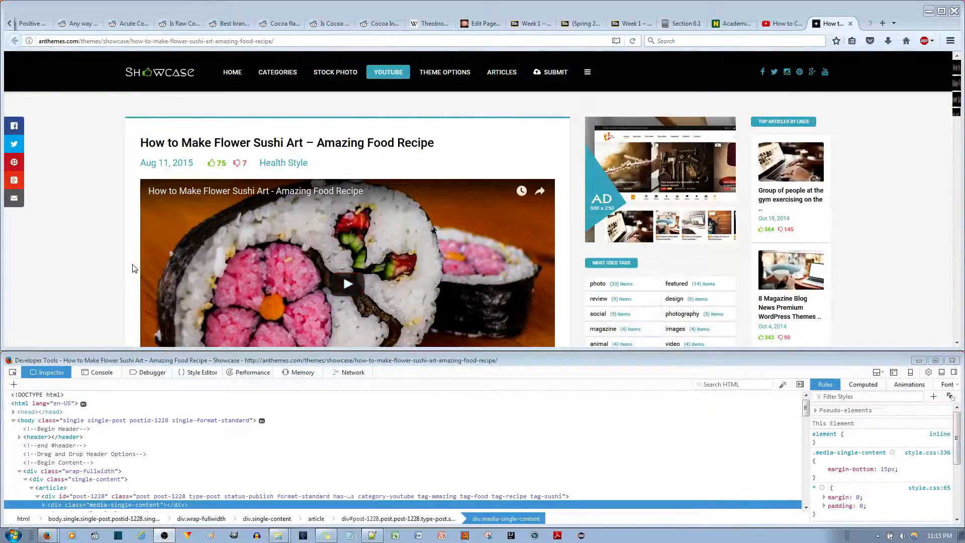
Step: Right-click the sushi article area to bring up the page context menu
{"action": "right_click", "coordinate": [132, 268]}
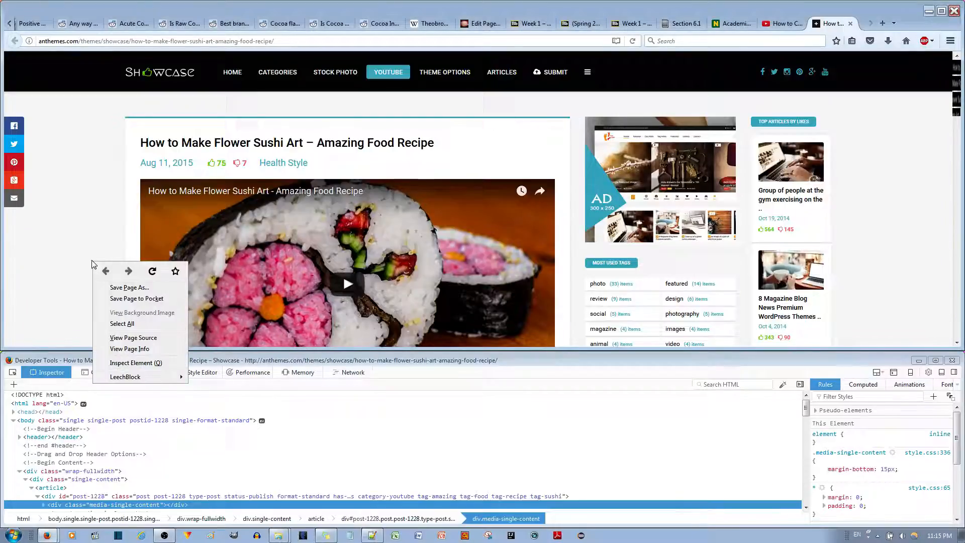
{"action": "mouse_move", "coordinate": [136, 363]}
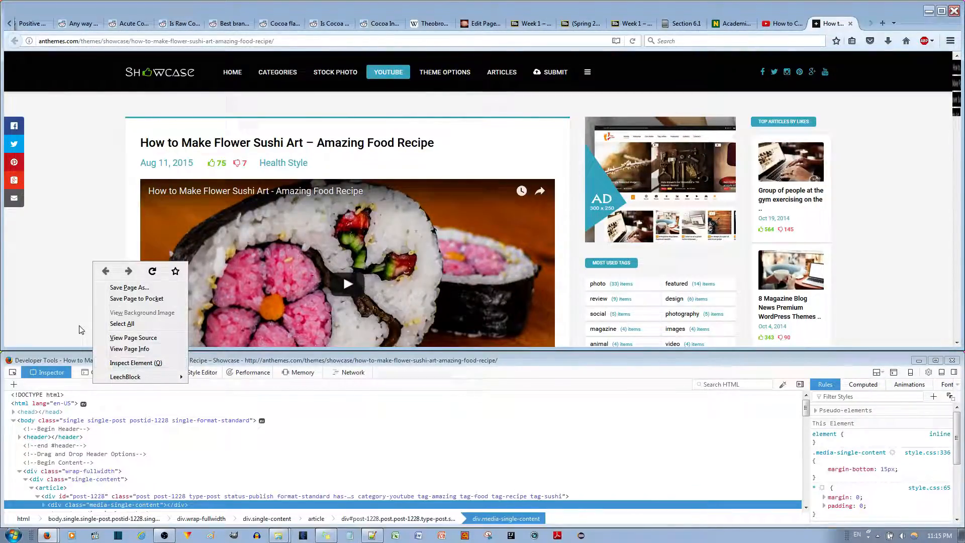
Step: Inspect the page, select the <article> node, and scroll through its style rules
{"action": "left_click", "coordinate": [406, 412]}
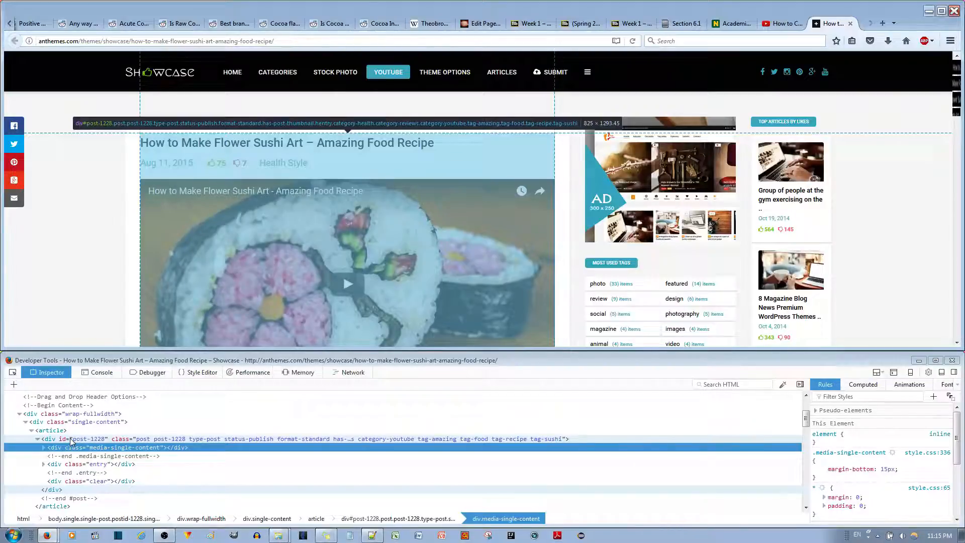
{"action": "mouse_move", "coordinate": [53, 431]}
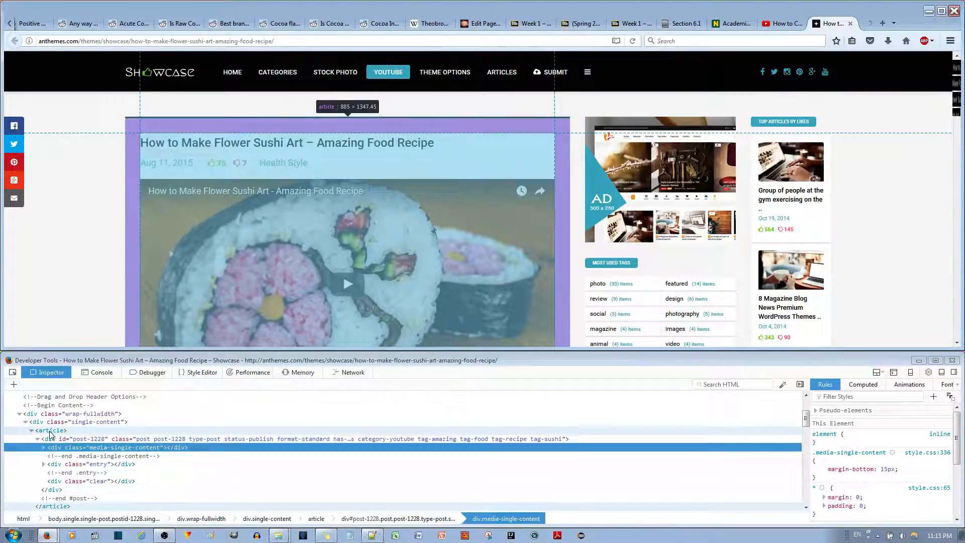
{"action": "left_click", "coordinate": [49, 431]}
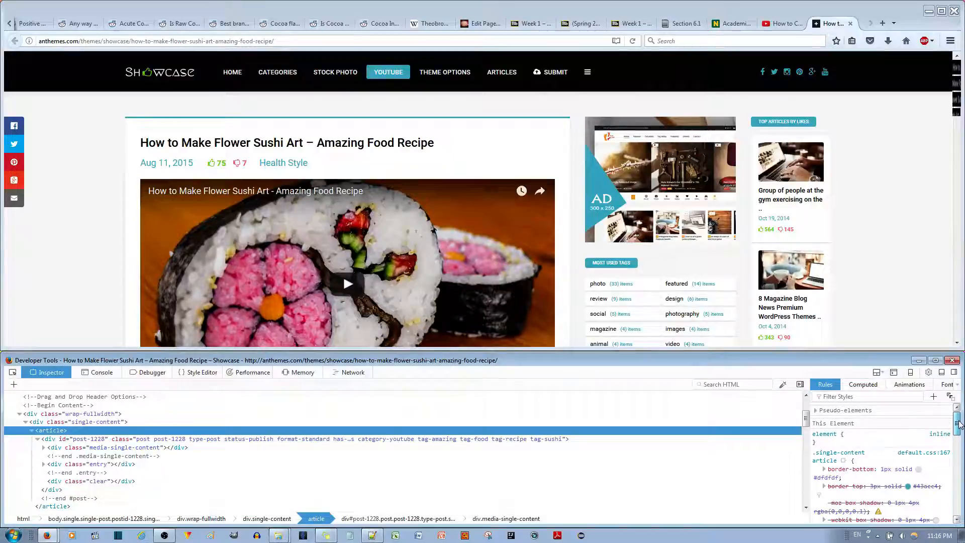
{"action": "scroll", "scroll_direction": "down", "scroll_amount": 3}
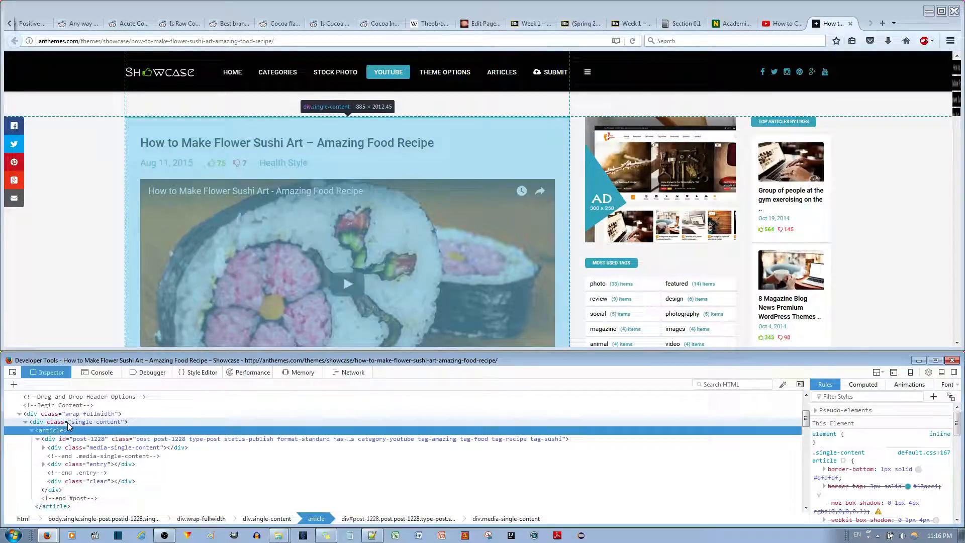
Step: Select div.single-content to show its rule: width 885px, auto height, left float
{"action": "left_click", "coordinate": [92, 422]}
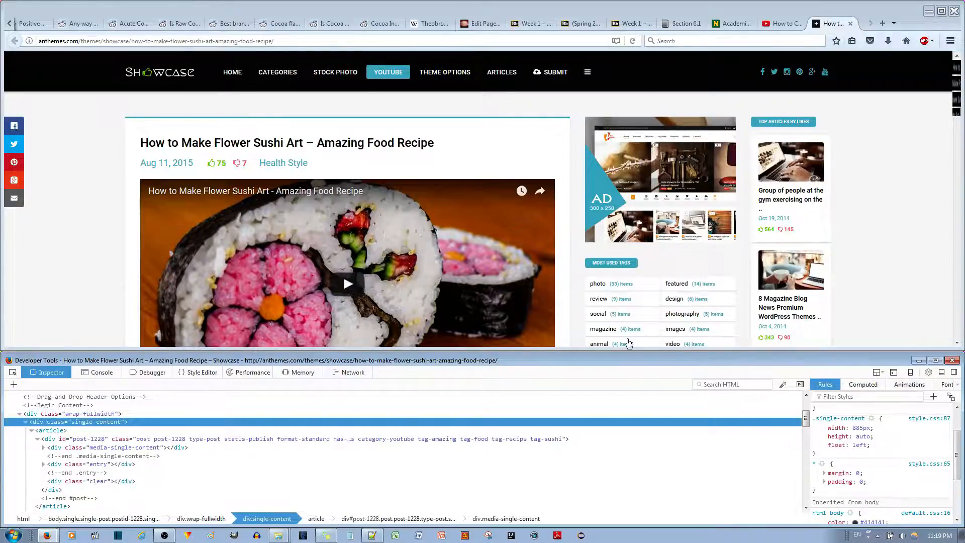
{"action": "mouse_move", "coordinate": [683, 392]}
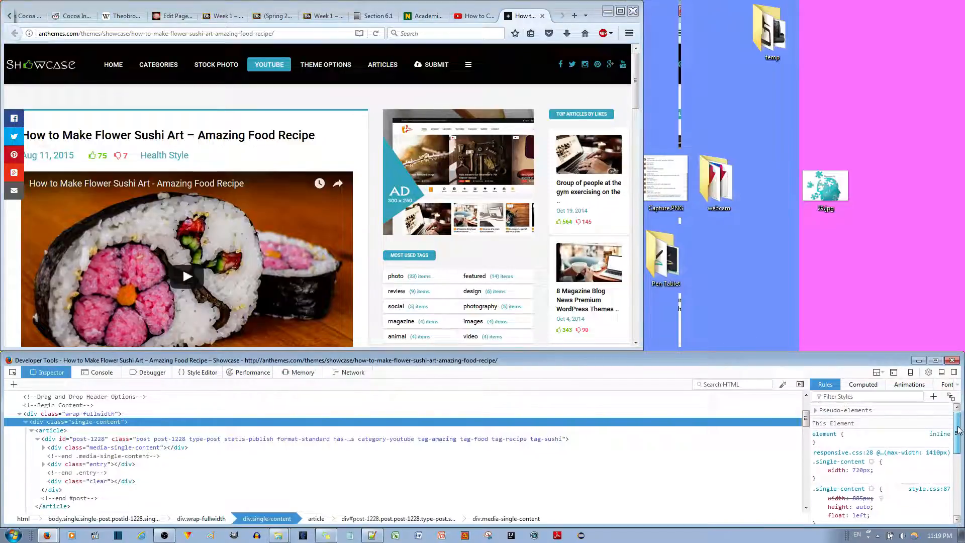
Step: Narrow the browser window and open responsive.css:28, where single-content is 720px
{"action": "left_click", "coordinate": [818, 470]}
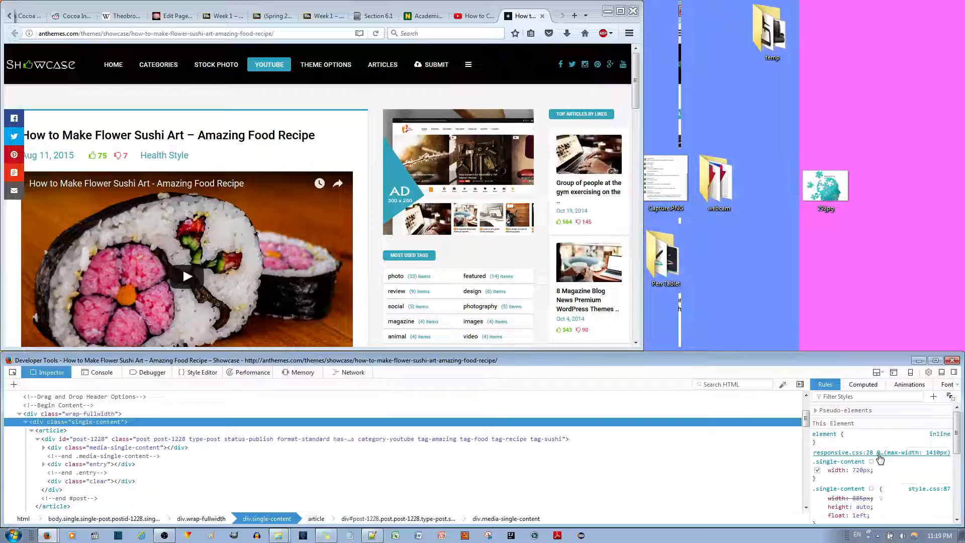
{"action": "left_click", "coordinate": [201, 372]}
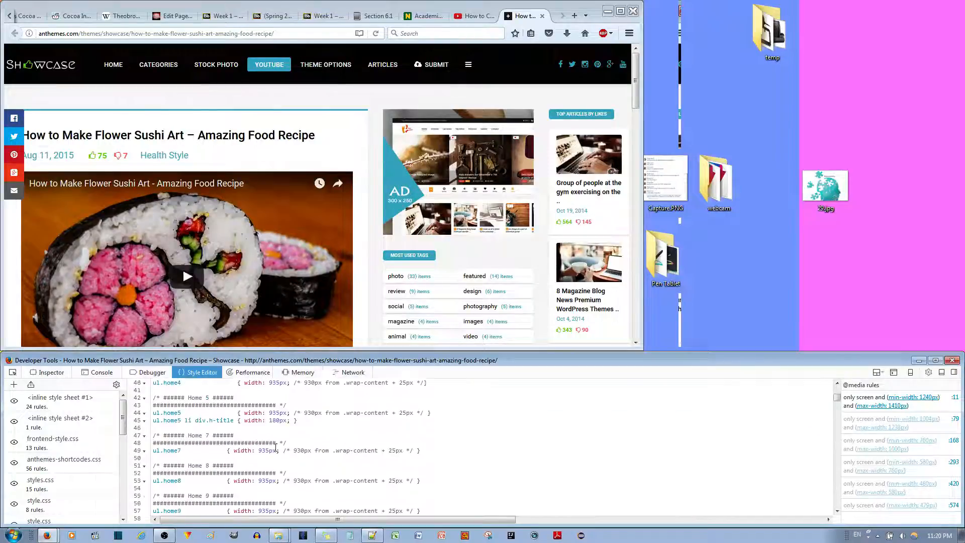
{"action": "scroll", "scroll_direction": "down", "scroll_amount": 3}
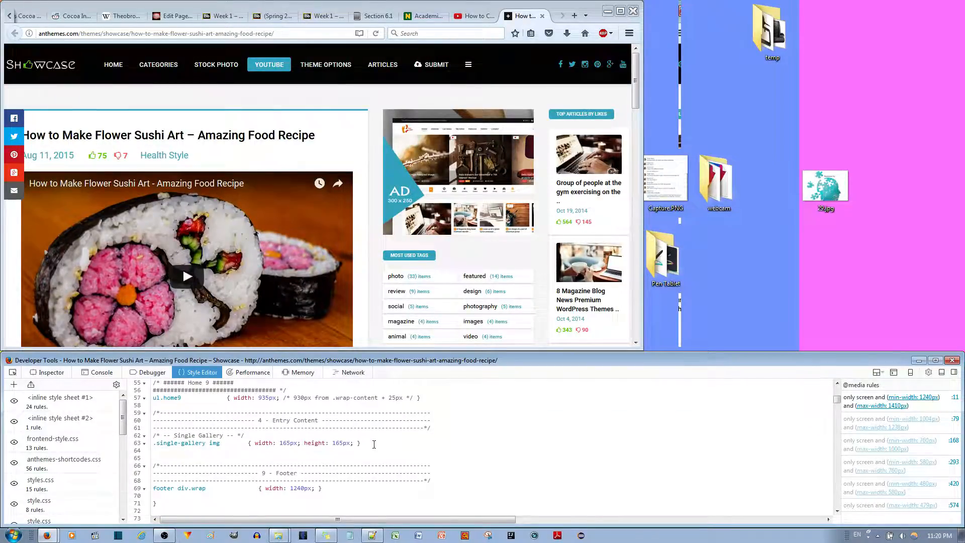
{"action": "scroll", "scroll_direction": "down", "scroll_amount": 3}
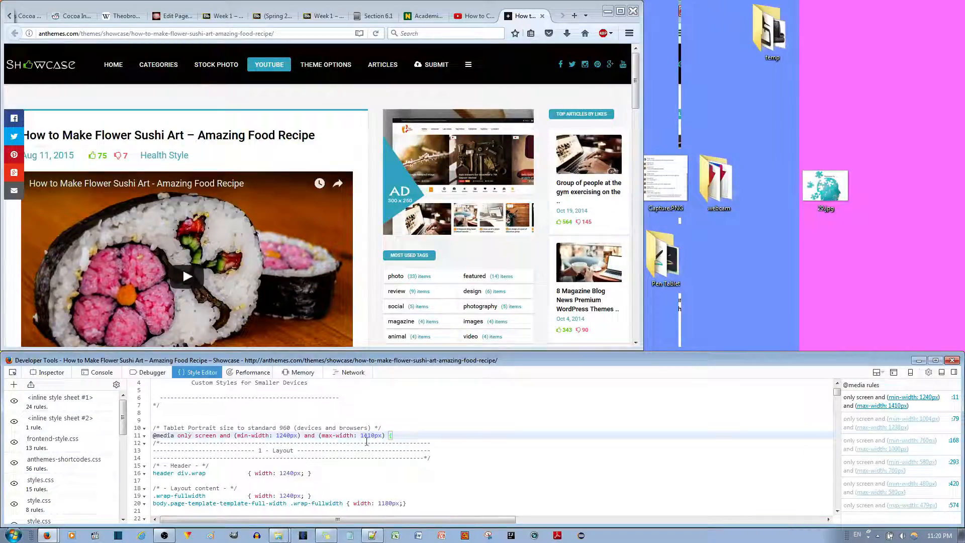
{"action": "scroll", "scroll_direction": "down", "scroll_amount": 3}
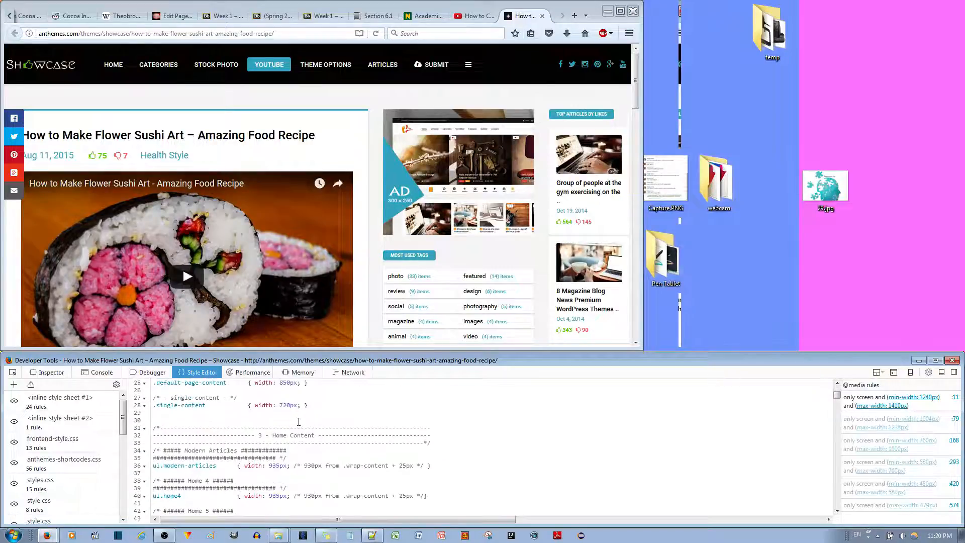
{"action": "scroll", "scroll_direction": "down", "scroll_amount": 3}
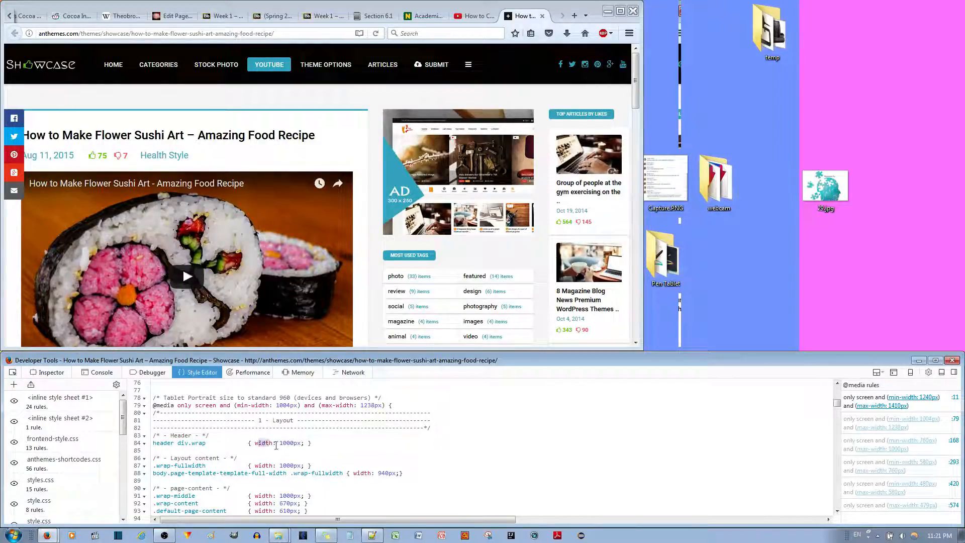
{"action": "scroll", "scroll_direction": "down", "scroll_amount": 3}
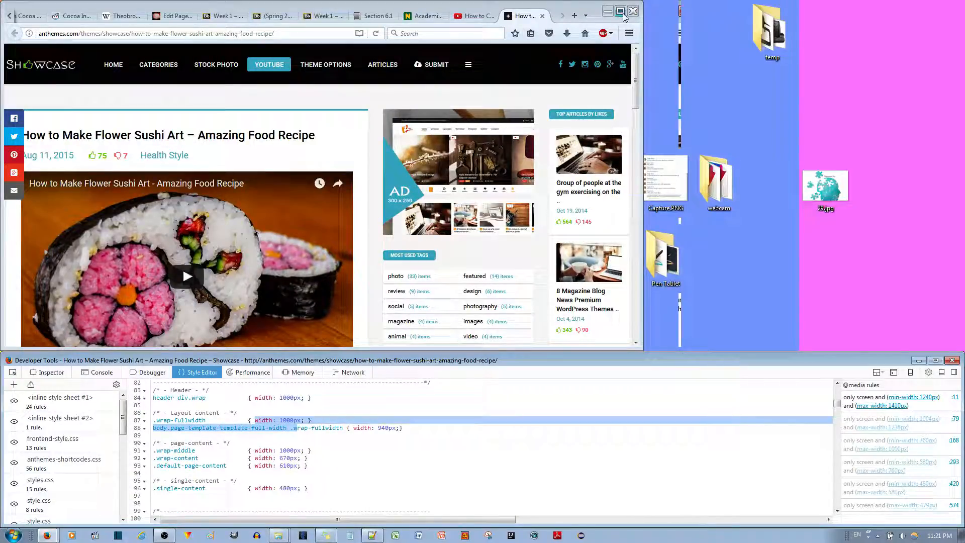
Step: Maximize the browser window and go back to the Inspector's element picker
{"action": "left_click", "coordinate": [621, 11]}
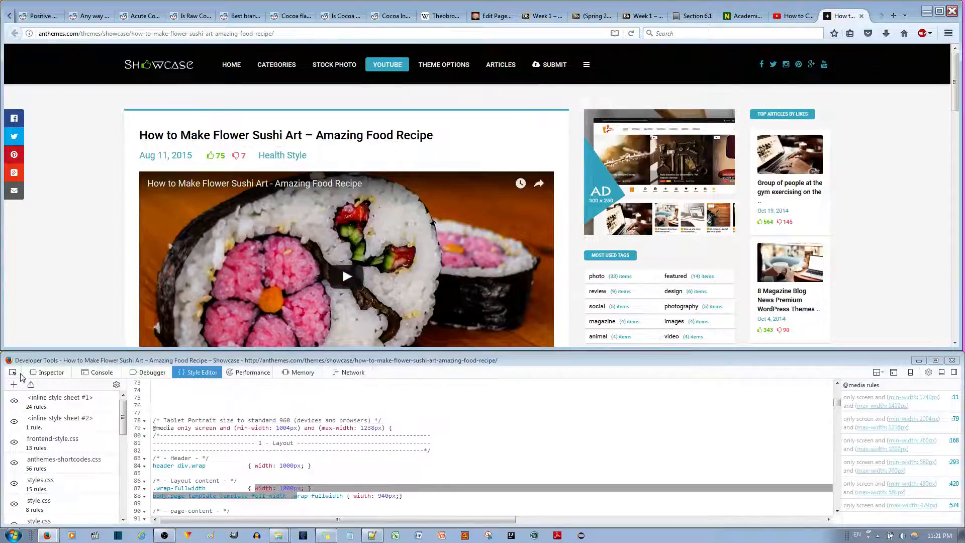
{"action": "left_click", "coordinate": [51, 372]}
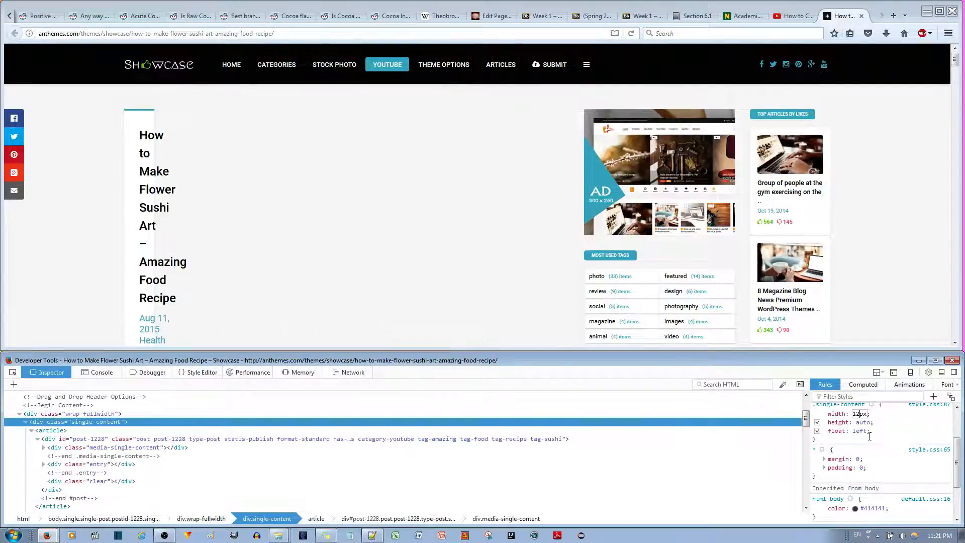
Step: Change the .single-content width to 1200px, then go back to the Style Editor
{"action": "type", "text": "1200px"}
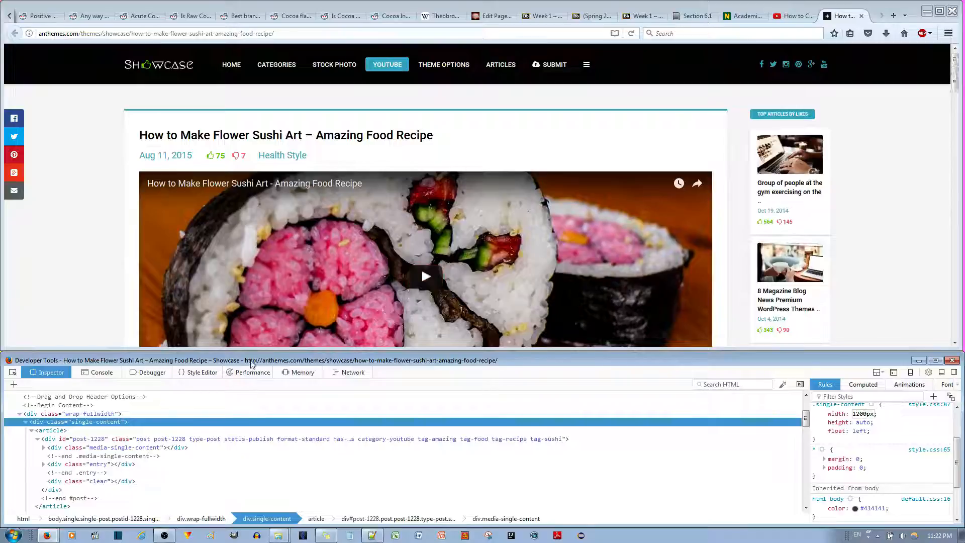
{"action": "left_click", "coordinate": [201, 372]}
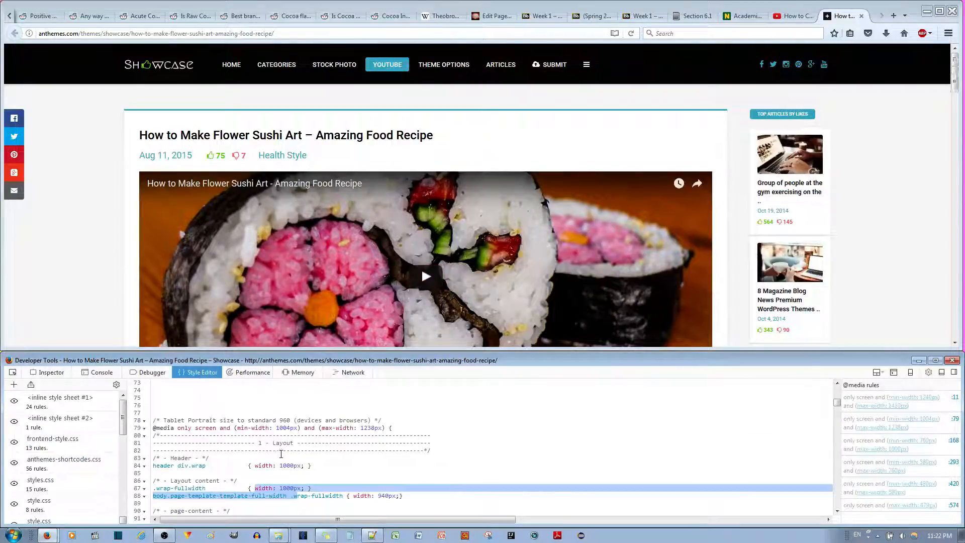